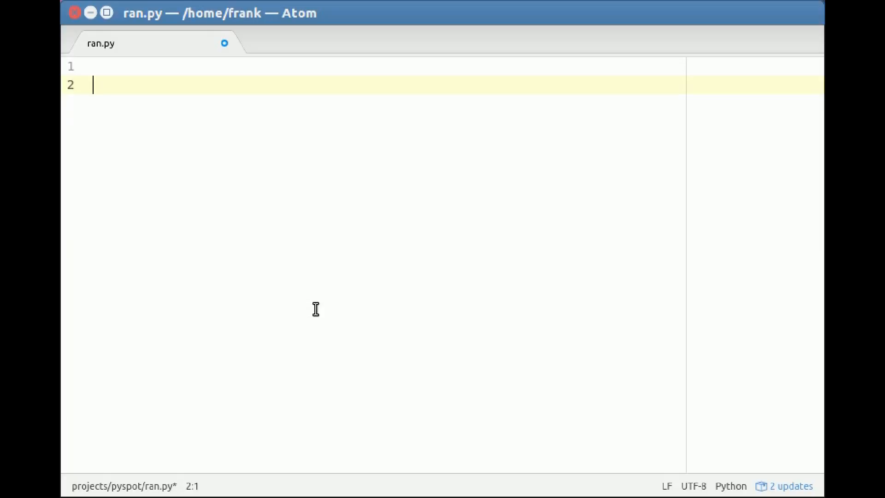
Step: Write import random, x = random() and print(x) into ran.py
{"action": "type", "text": "import"}
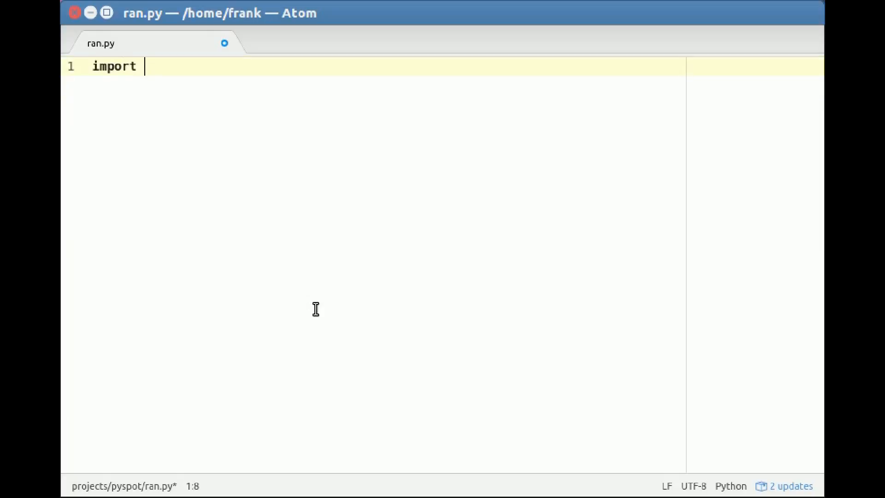
{"action": "type", "text": "random"}
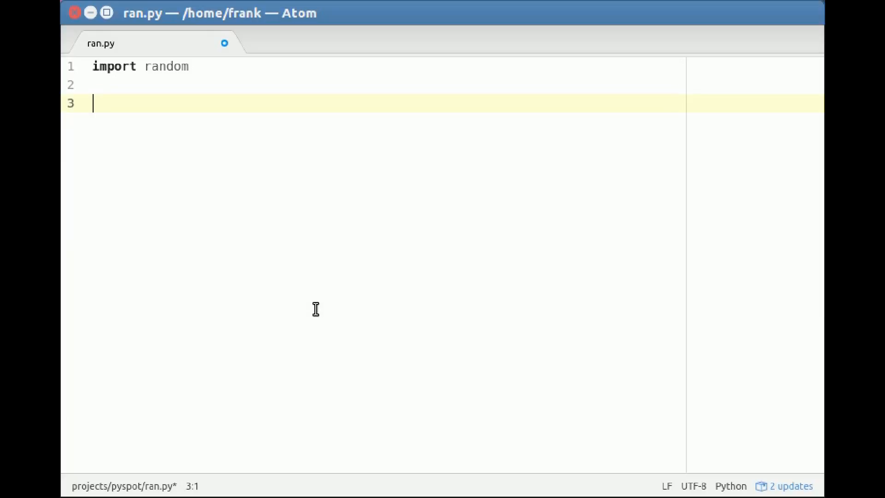
{"action": "type", "text": "print"}
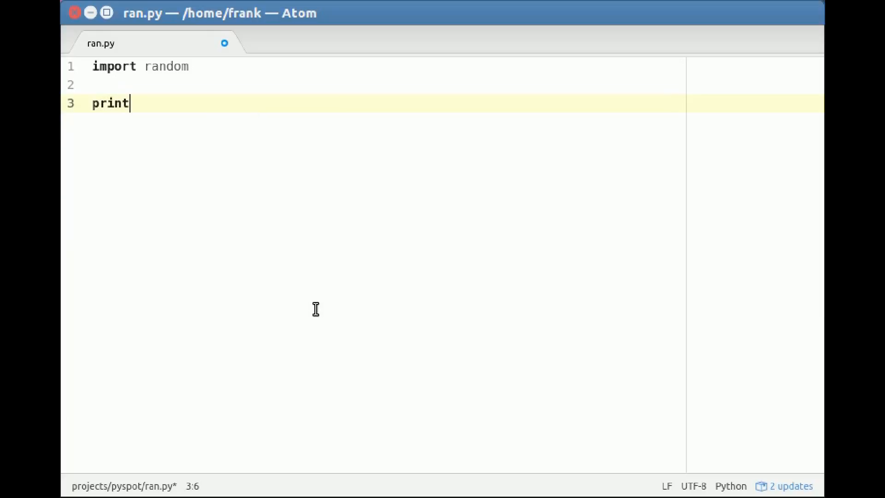
{"action": "type", "text": "()"}
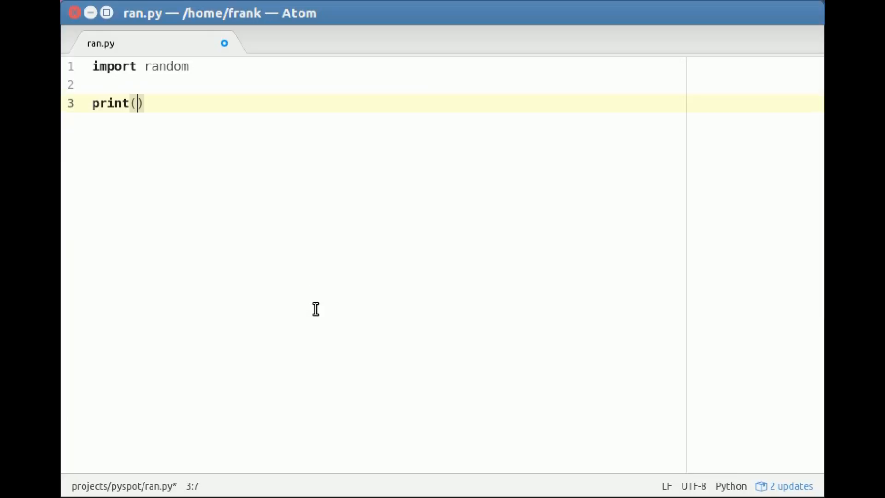
{"action": "type", "text": "x = random("}
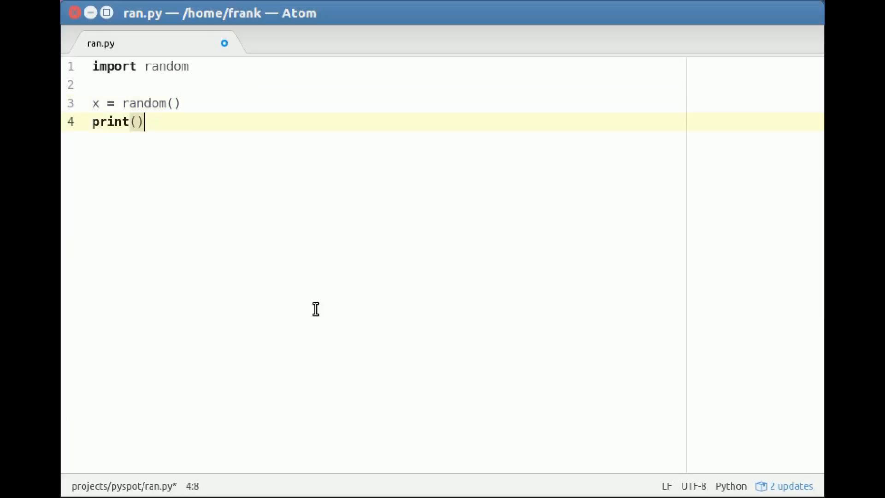
{"action": "type", "text": "x"}
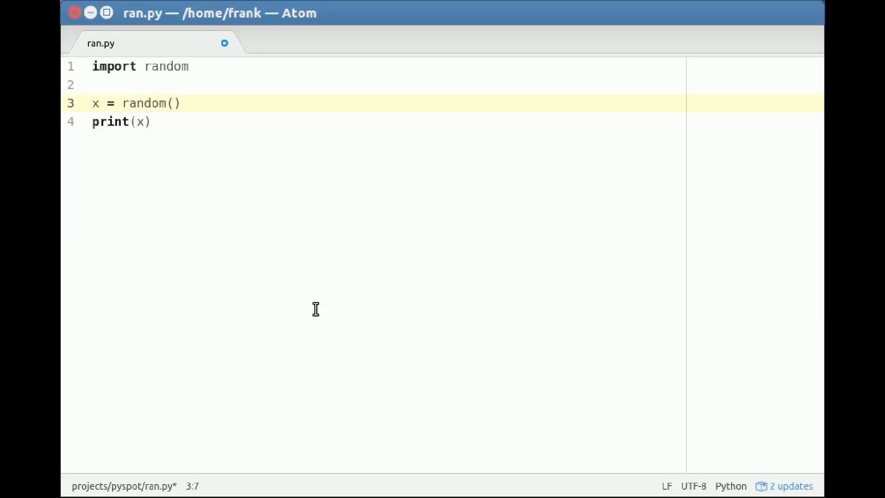
{"action": "left_click", "coordinate": [136, 104]}
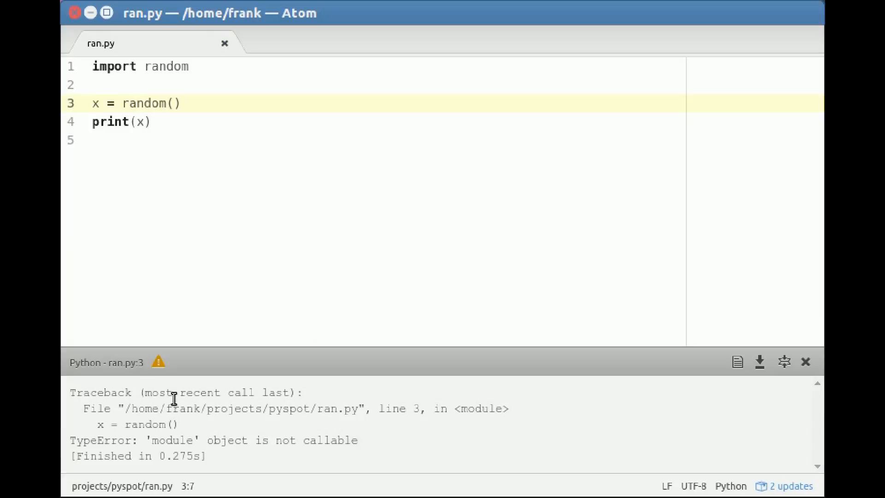
Step: Fix the call to random.random() and run the script, printing a random float
{"action": "left_click", "coordinate": [123, 103]}
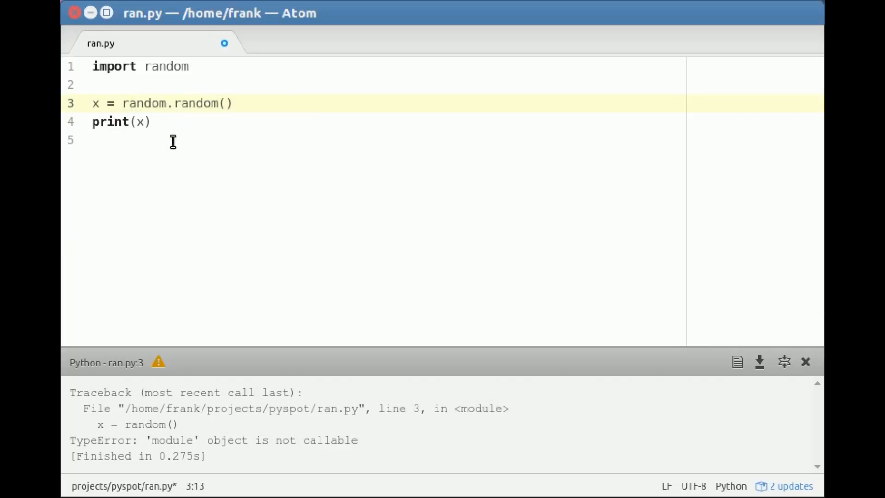
{"action": "left_click", "coordinate": [182, 103]}
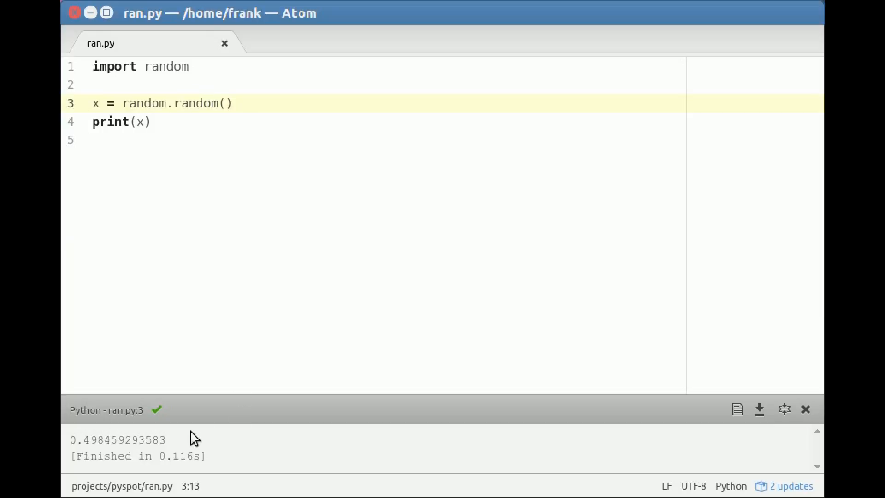
{"action": "double_click", "coordinate": [117, 440]}
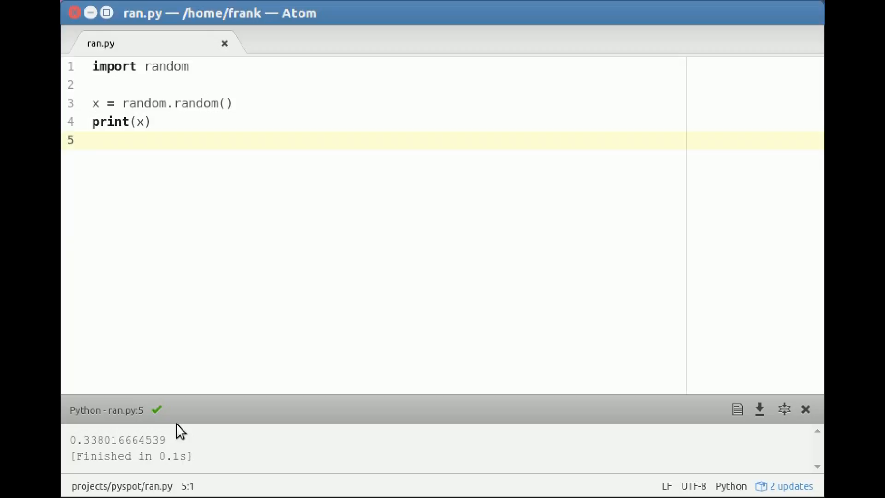
Step: Switch to random.randint, running with bounds 1–1000 then 501–1000 (output 706)
{"action": "left_click", "coordinate": [94, 140]}
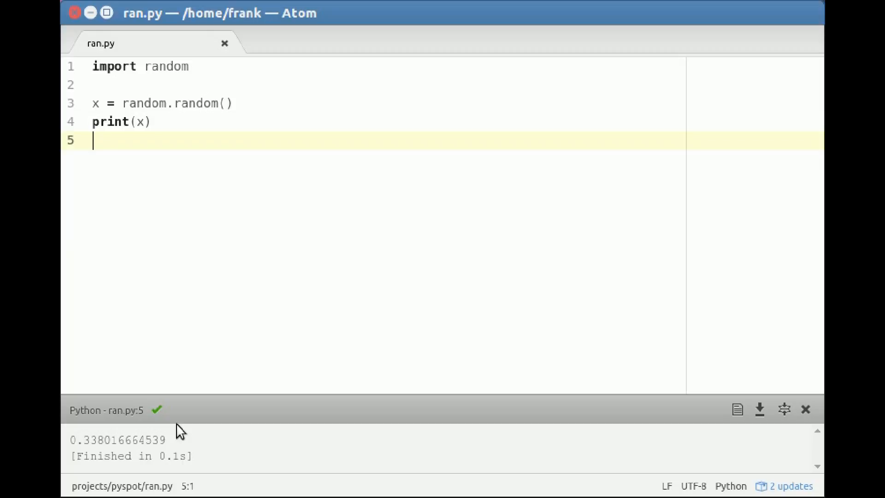
{"action": "left_click", "coordinate": [191, 103]}
{"action": "type", "text": "int"}
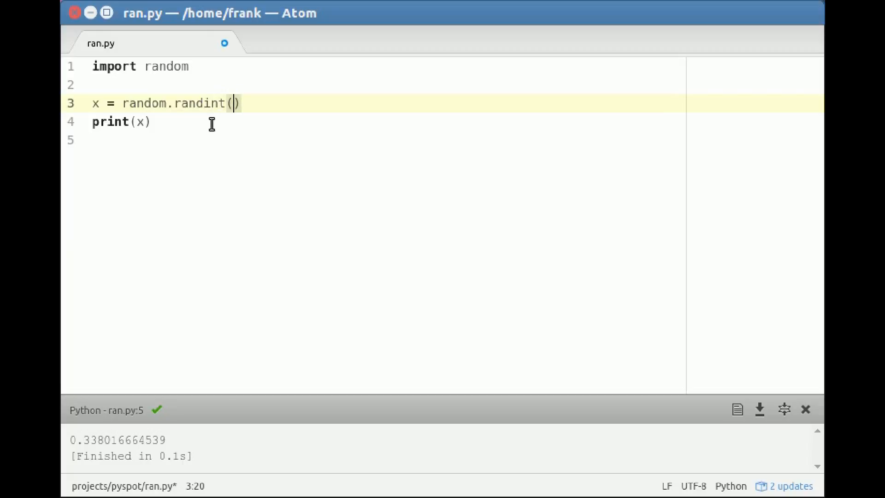
{"action": "type", "text": "1,1000"}
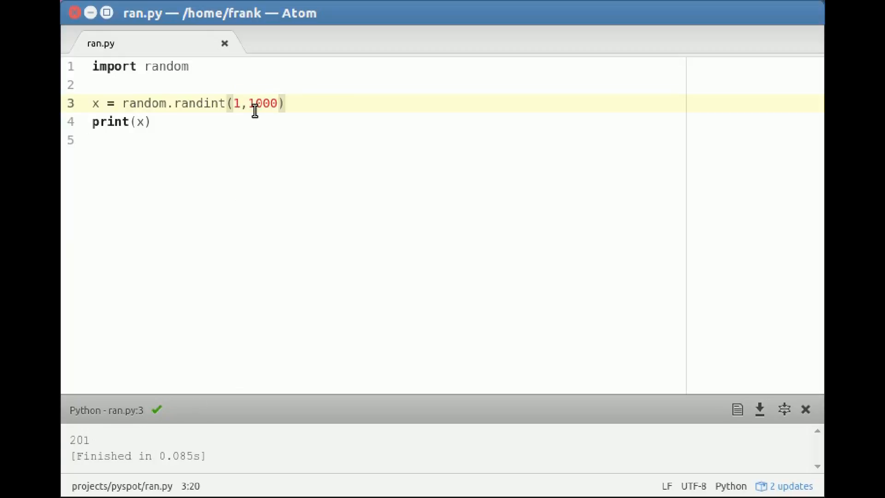
{"action": "type", "text": "50"}
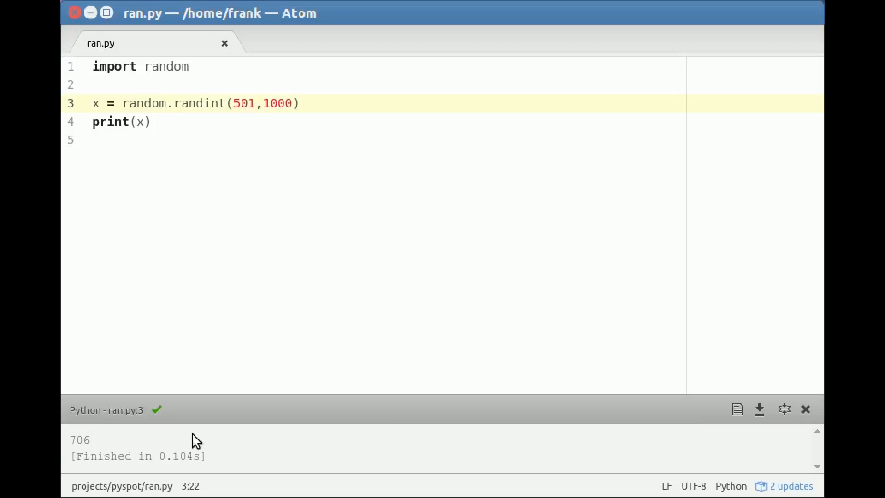
{"action": "left_click", "coordinate": [249, 103]}
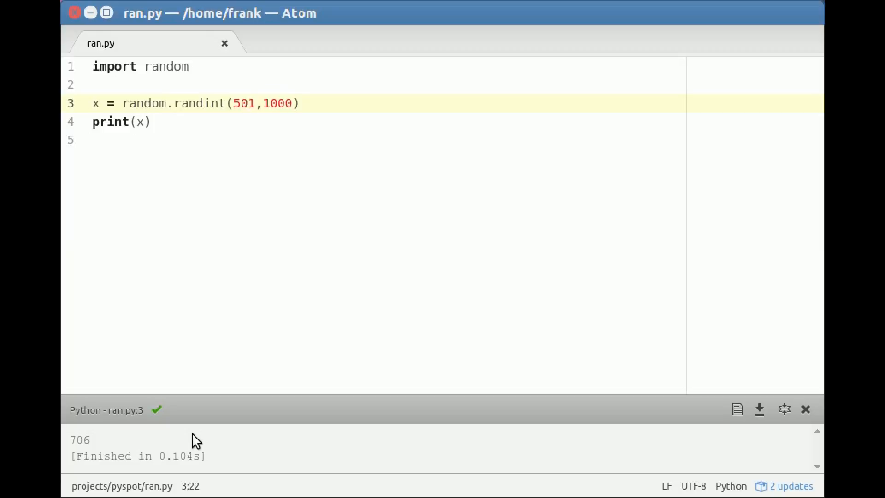
{"action": "left_click", "coordinate": [248, 104]}
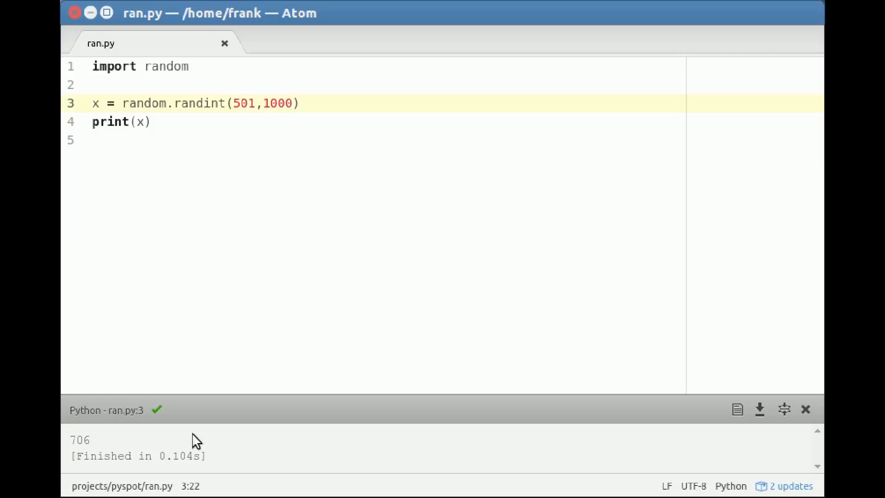
{"action": "left_click", "coordinate": [151, 121]}
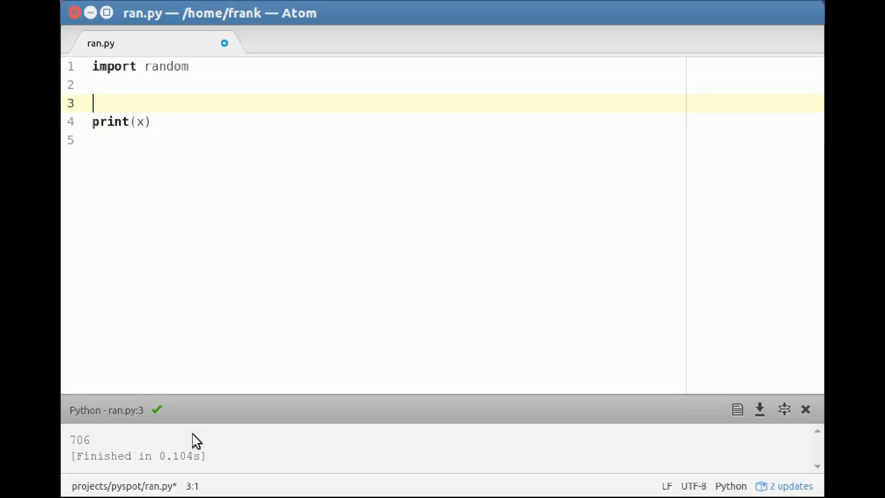
Step: Define lottery = [4,7,1,2,9,7,8,4,6], print it, and begin a random.shuffle line
{"action": "type", "text": "lote"}
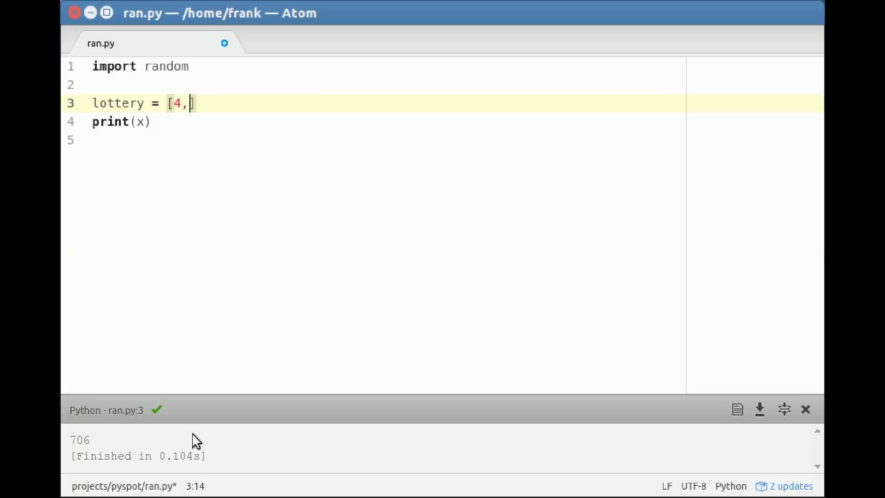
{"action": "type", "text": "7,1,2,9,7,"}
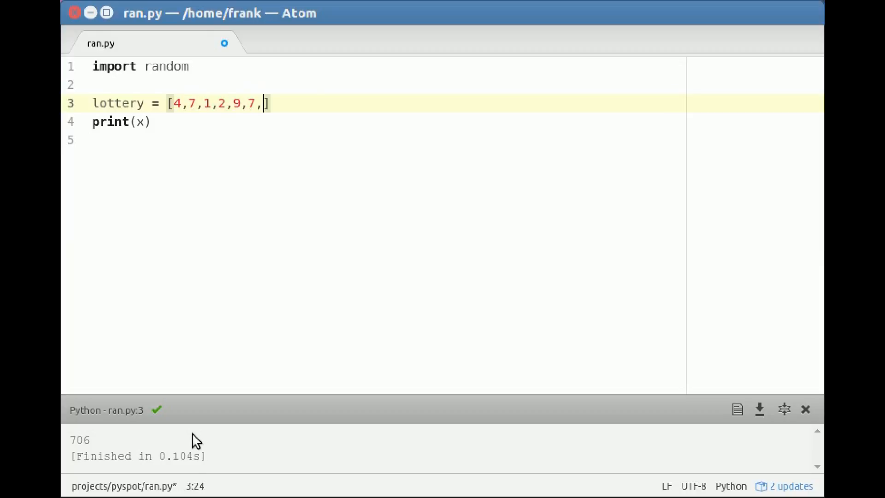
{"action": "type", "text": "8,4,6"}
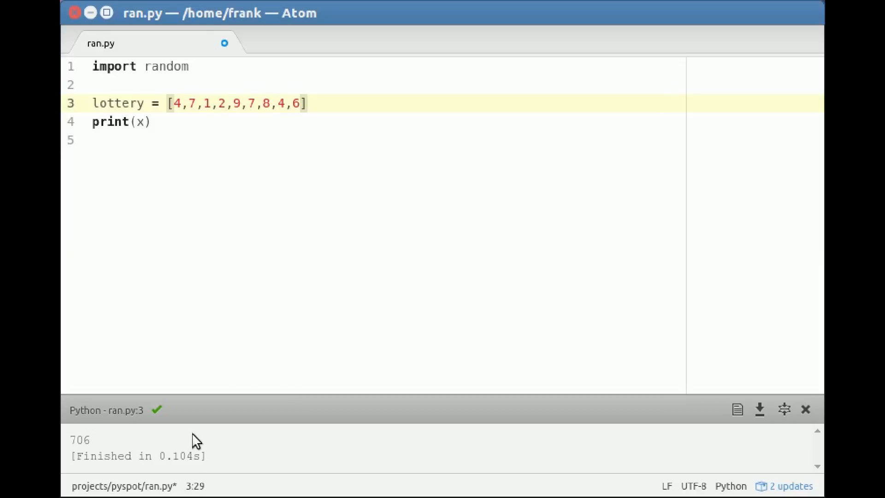
{"action": "left_click", "coordinate": [150, 121]}
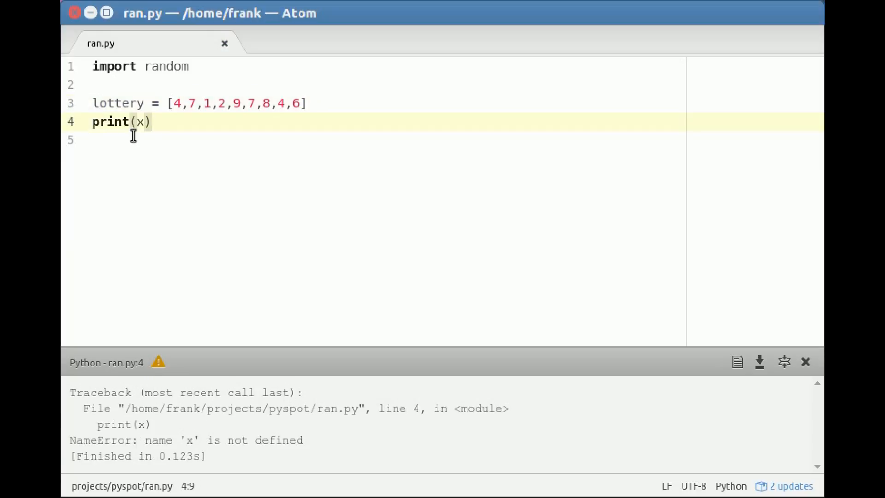
{"action": "type", "text": "lottery"}
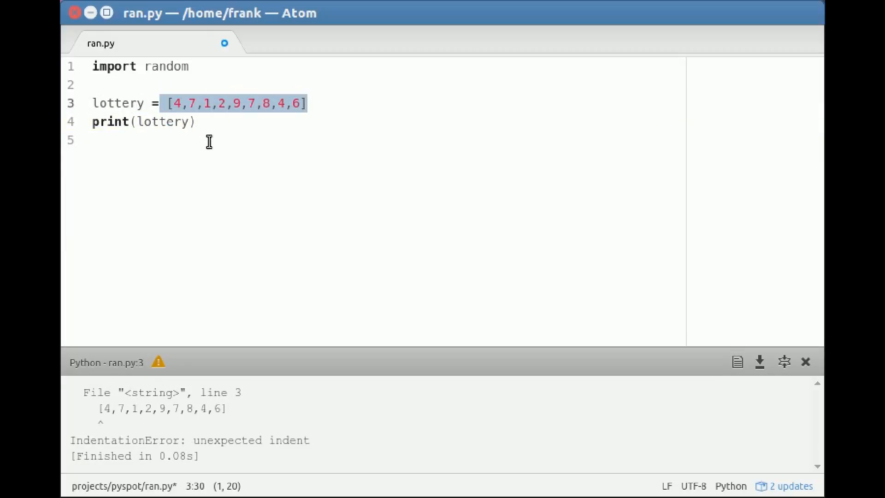
{"action": "mouse_move", "coordinate": [208, 139]}
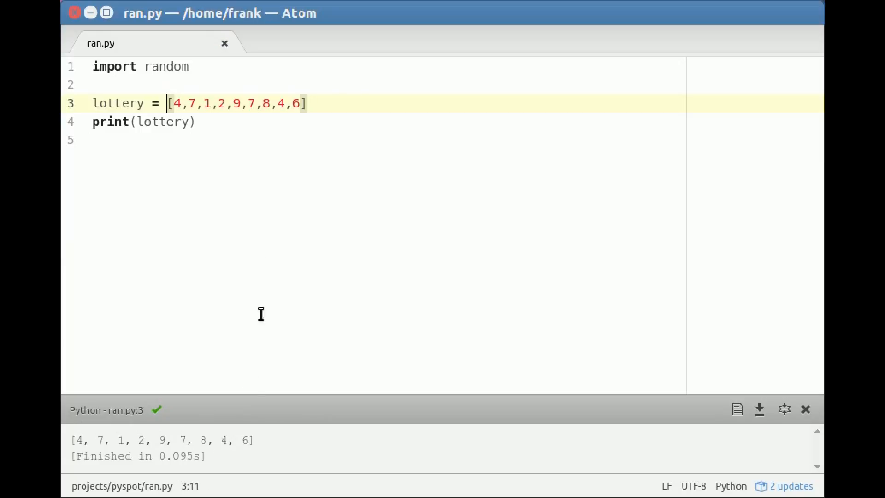
{"action": "mouse_move", "coordinate": [374, 298]}
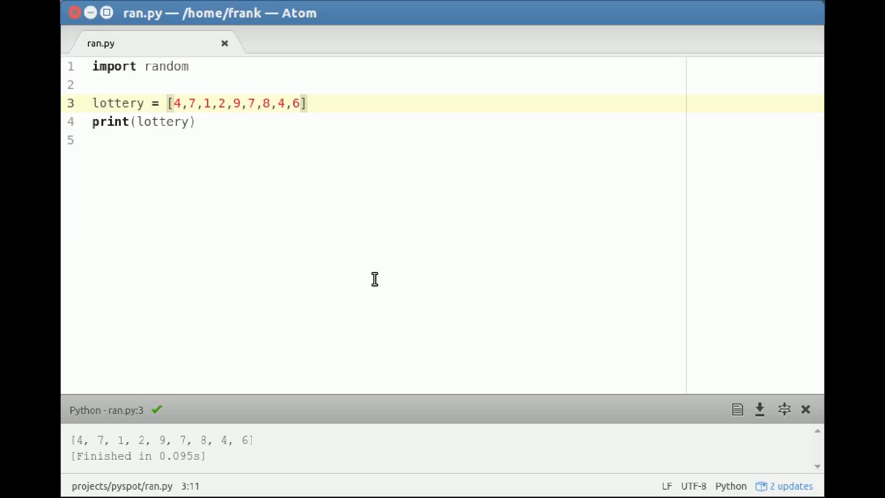
{"action": "left_click", "coordinate": [166, 103]}
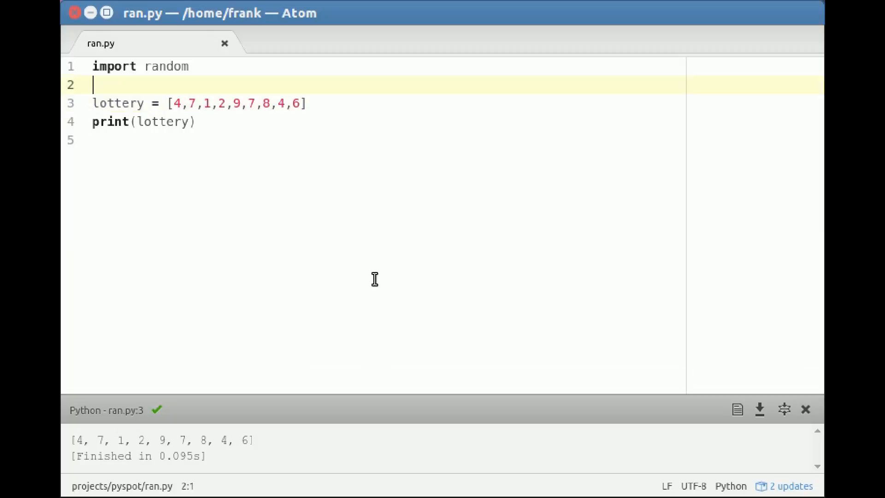
{"action": "type", "text": "random.suhf"}
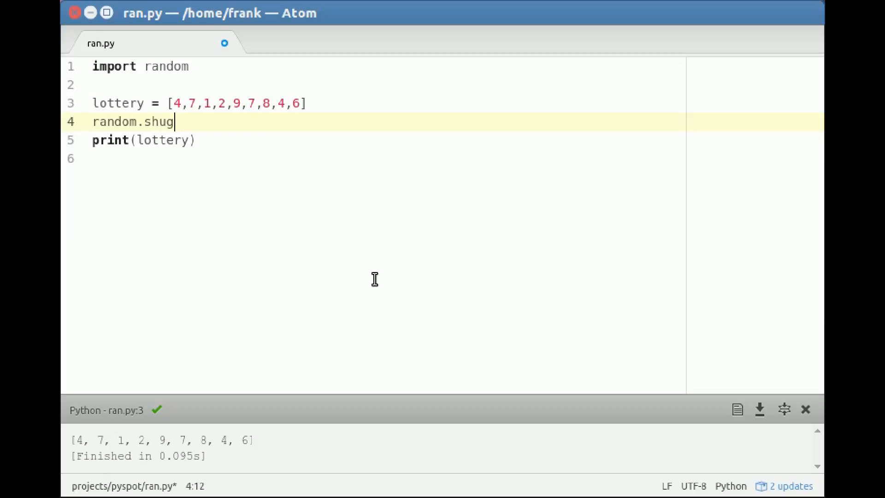
Step: Complete random.shuffle(lottery), printing the reordered list [7, 4, 8, 2, 1, 9, 6, 7, 4]
{"action": "type", "text": "fle(lottery)"}
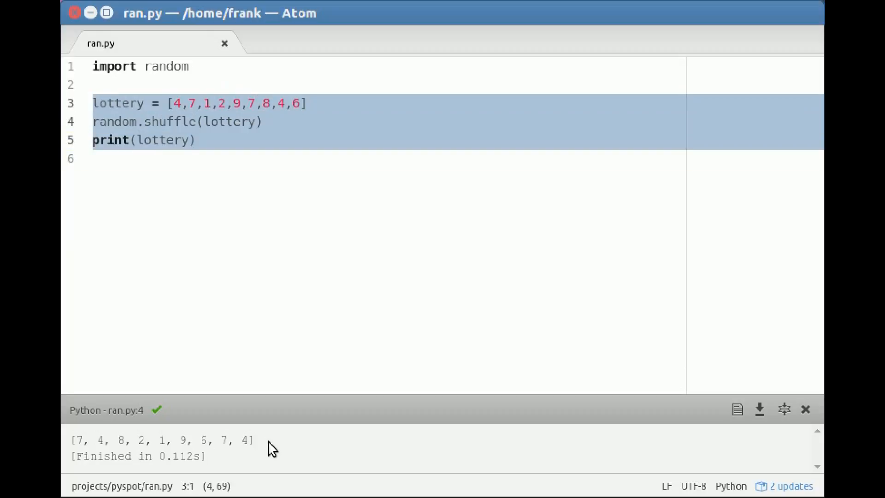
Step: Delete the lottery code and start class = [ with the name "Tom"
{"action": "key", "text": "Delete"}
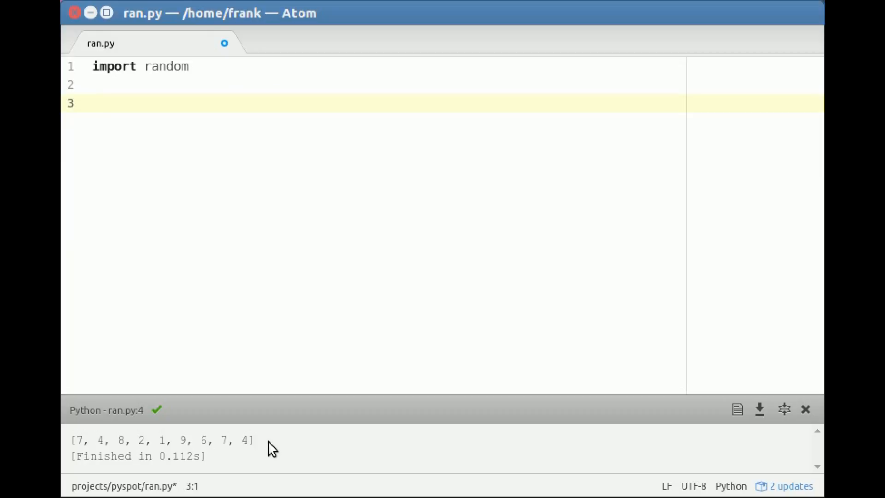
{"action": "left_click", "coordinate": [93, 103]}
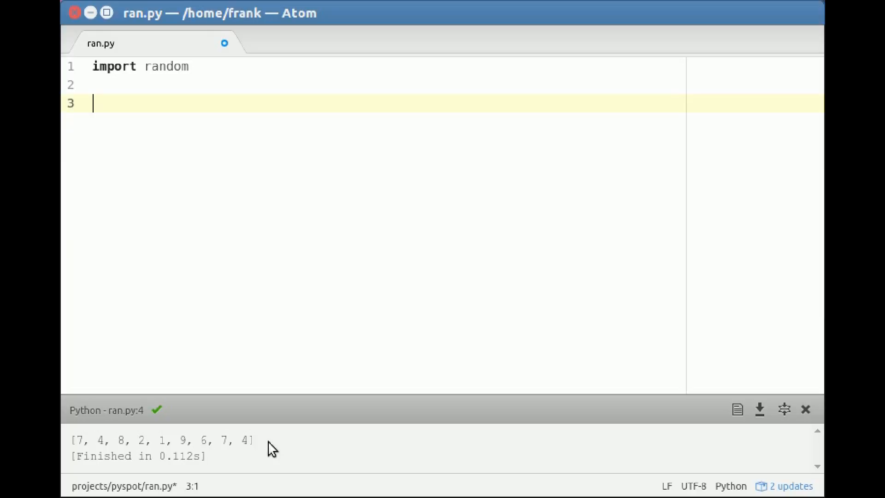
{"action": "type", "text": "class ="}
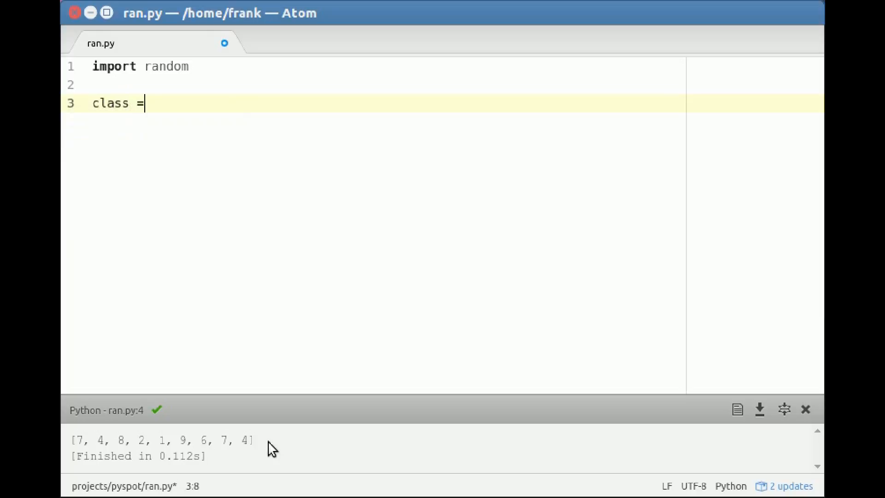
{"action": "type", "text": "[\"\"]"}
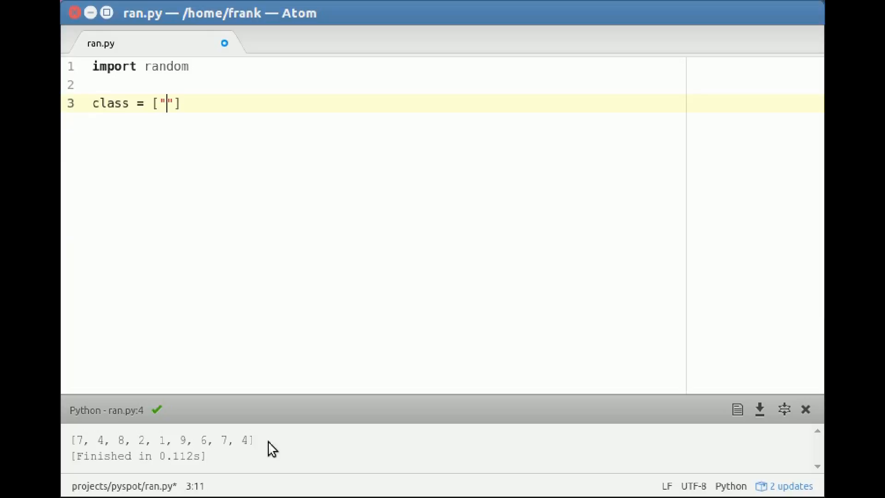
{"action": "type", "text": "Tom\","}
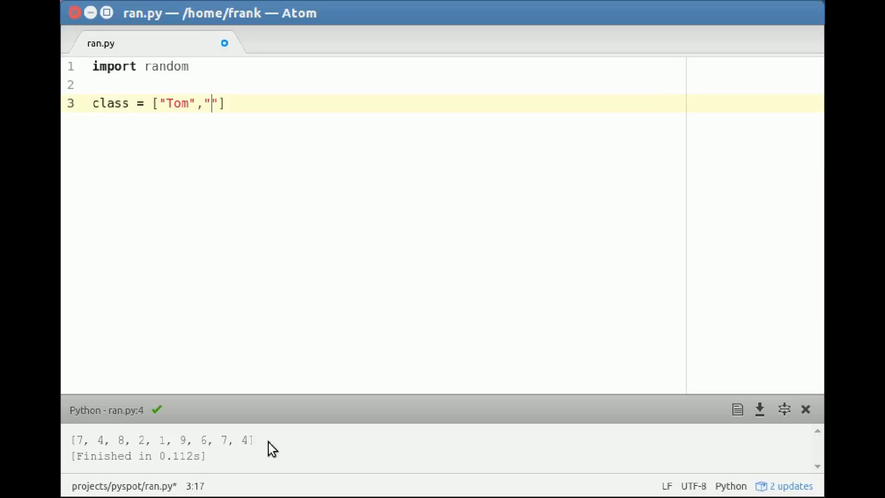
Step: Add Fred, Joyce, Bob, Alice, Daniel, Alfred and George to the class list
{"action": "type", "text": "Fred\",\"J"}
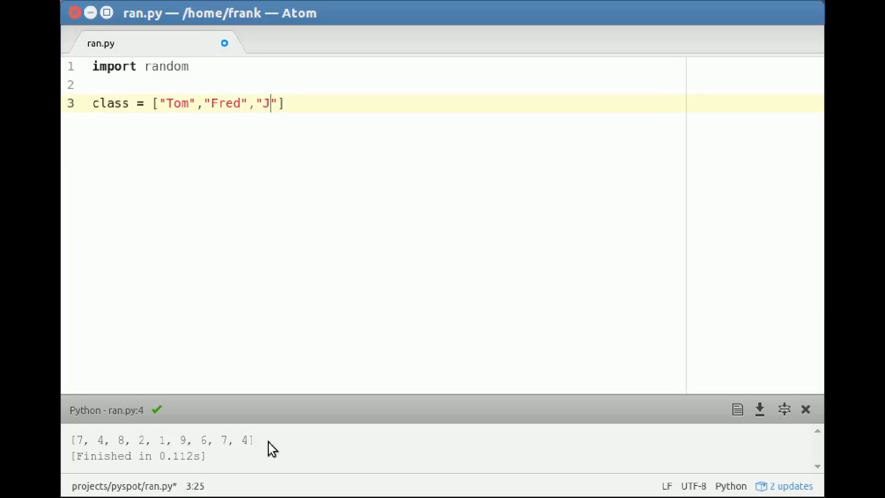
{"action": "type", "text": "oyce\",\"B"}
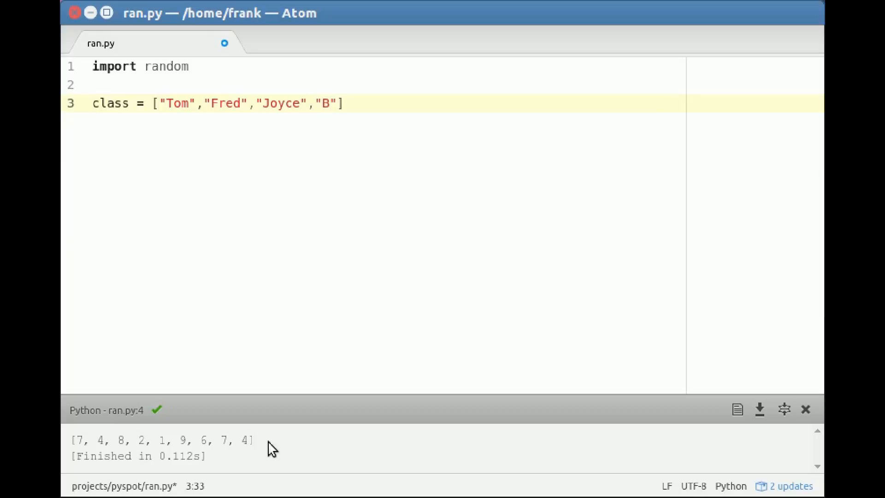
{"action": "left_click", "coordinate": [332, 103]}
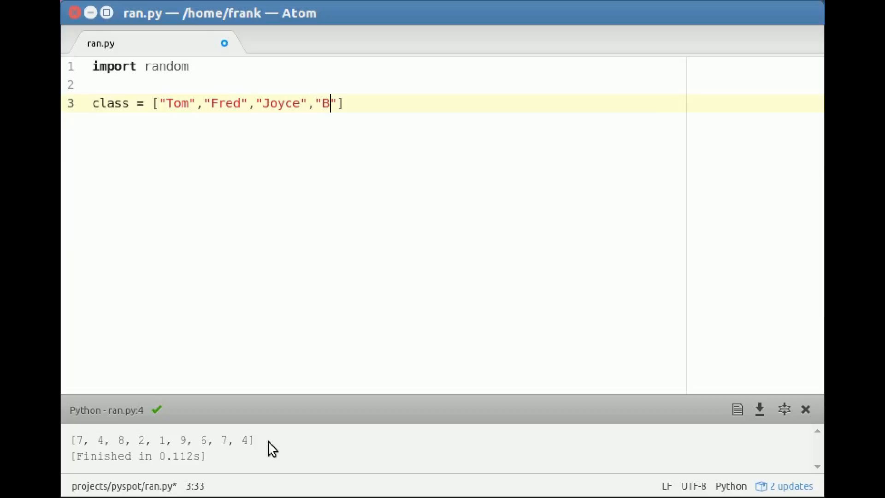
{"action": "type", "text": "ob"}
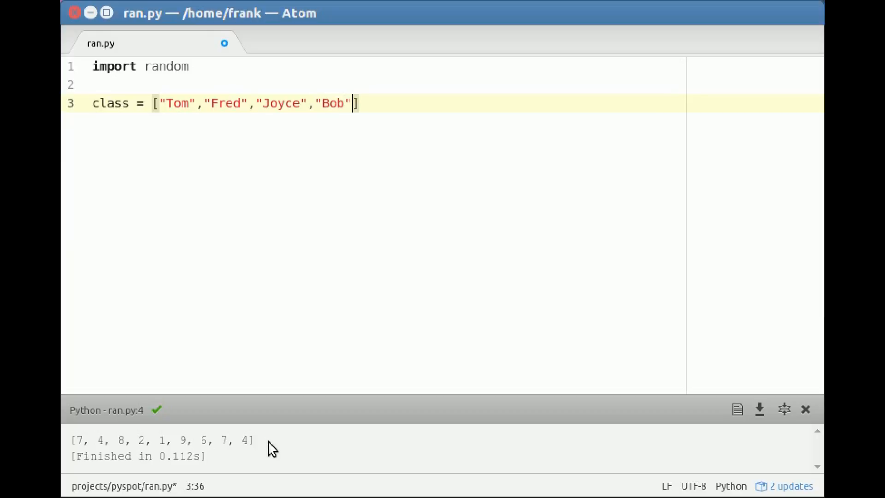
{"action": "type", "text": ",\"Alice\",\""}
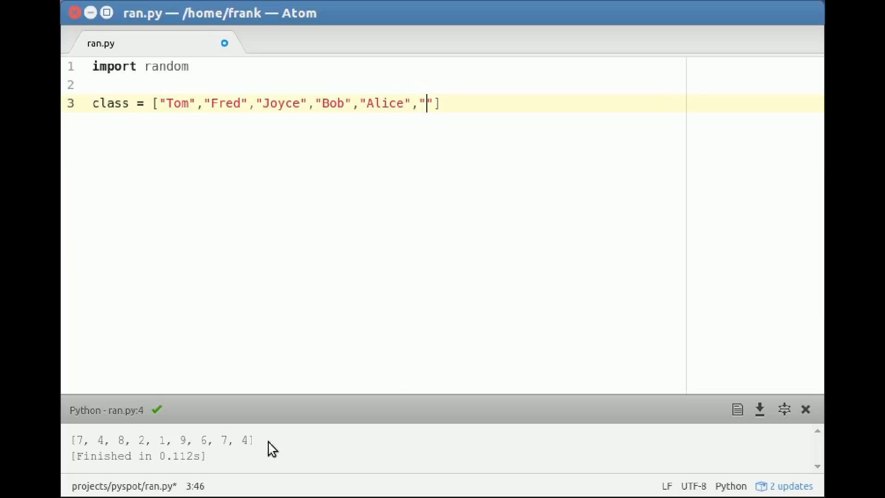
{"action": "type", "text": "Daniel\",\""}
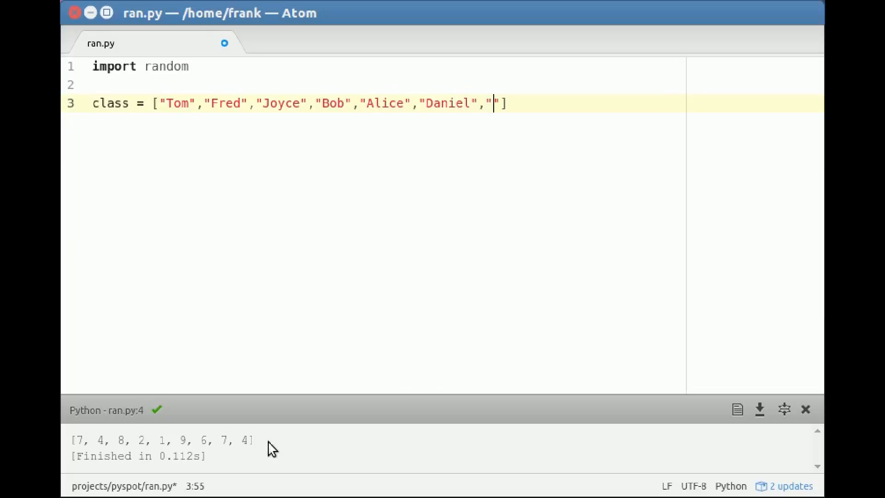
{"action": "type", "text": "Alfred"}
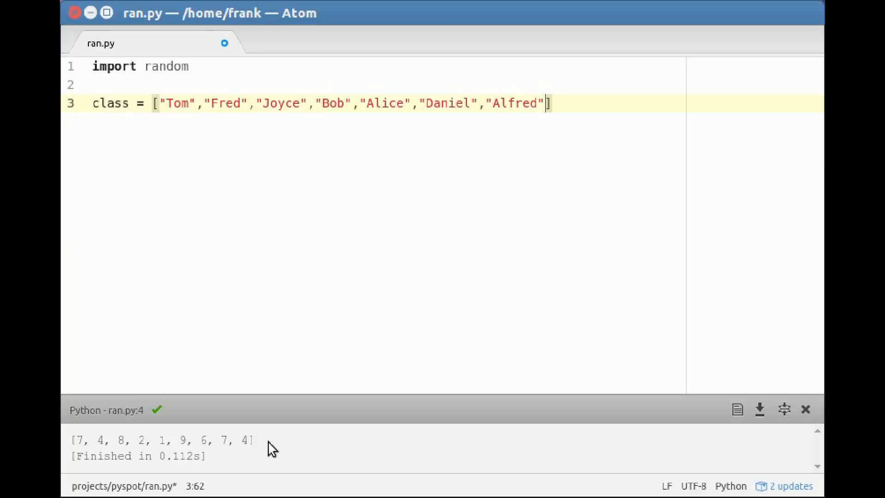
{"action": "type", "text": ",\"G\""}
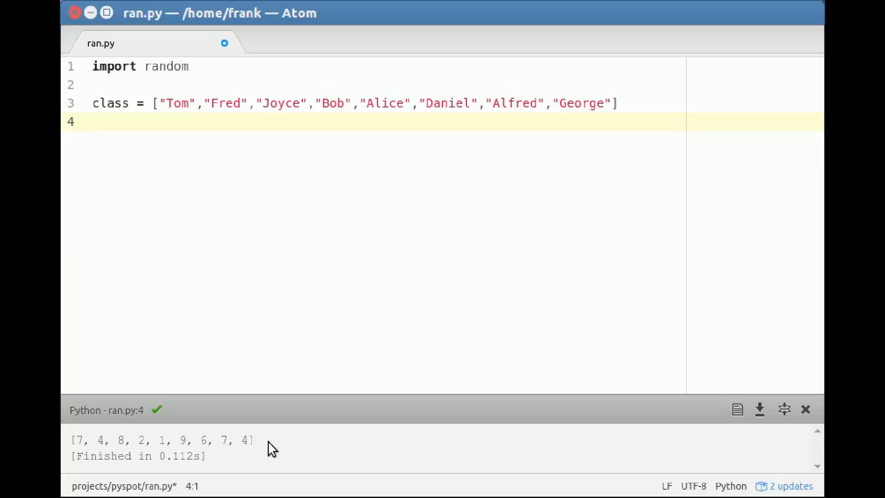
Step: Add luckyWinner = random.sample(class,1) on a new line and begin print(luckyWinner)
{"action": "key", "text": "enter"}
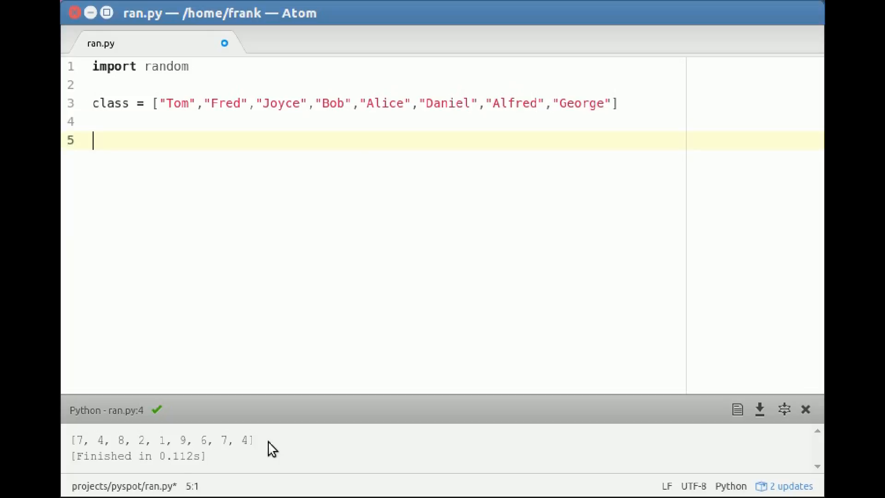
{"action": "type", "text": "x"}
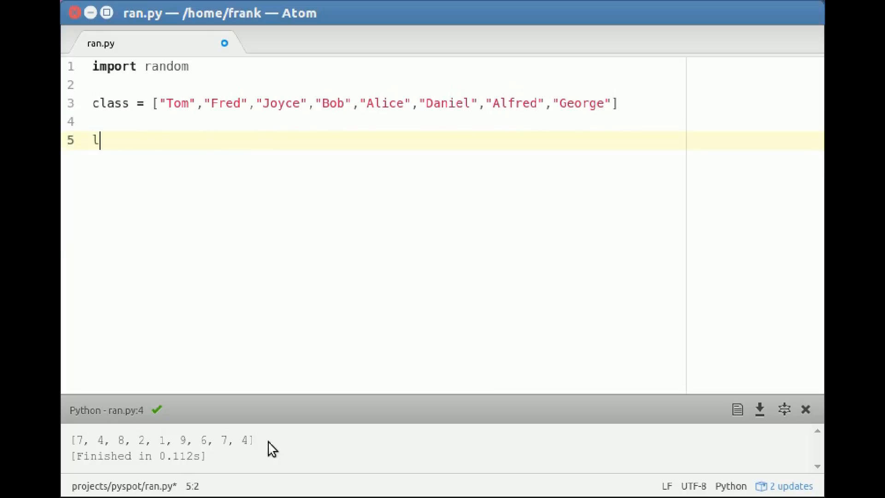
{"action": "type", "text": "uckyWinner"}
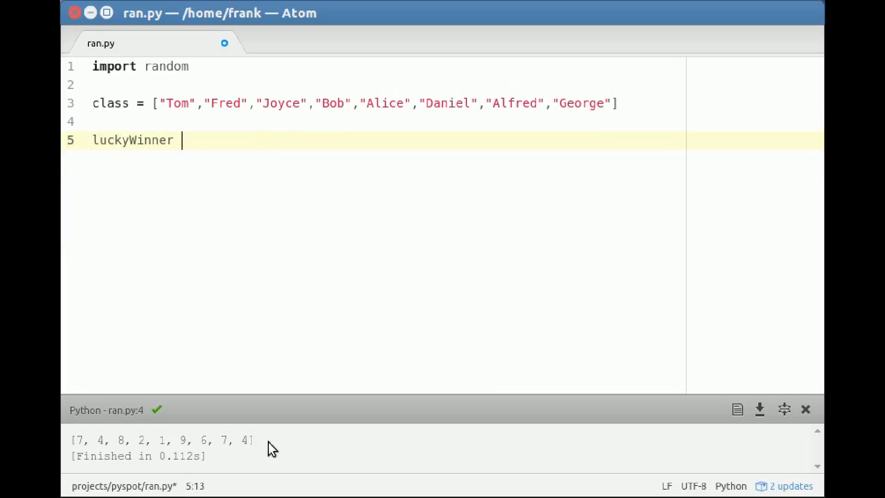
{"action": "type", "text": "= sam"}
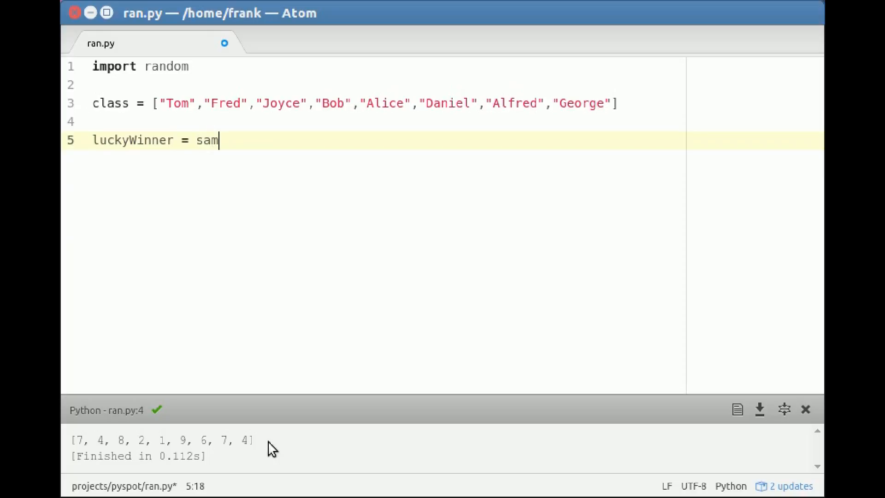
{"action": "type", "text": "random"}
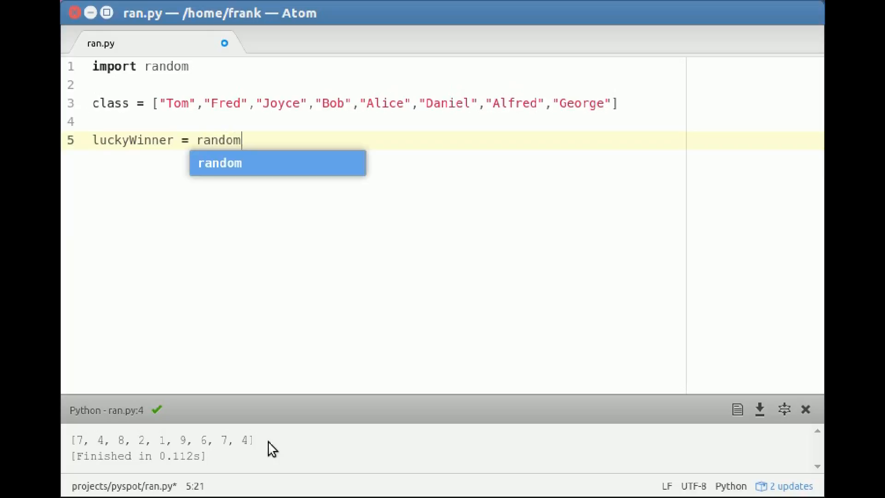
{"action": "type", "text": "."}
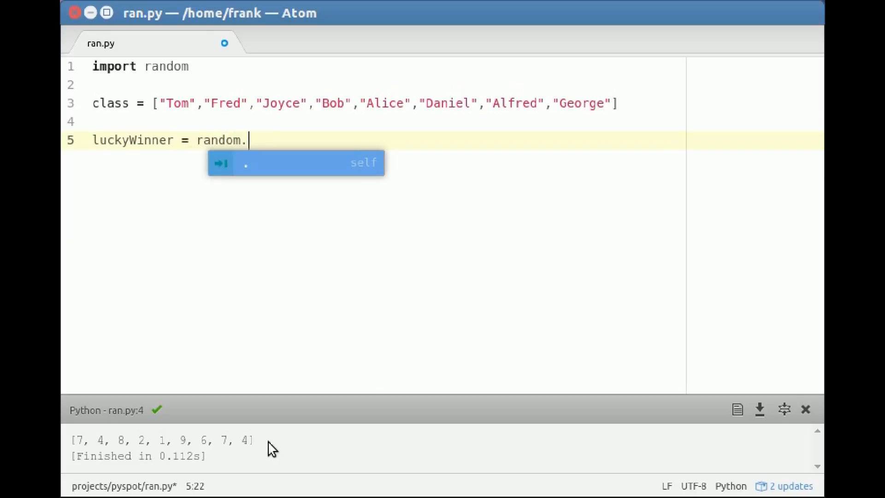
{"action": "type", "text": "sample(c"}
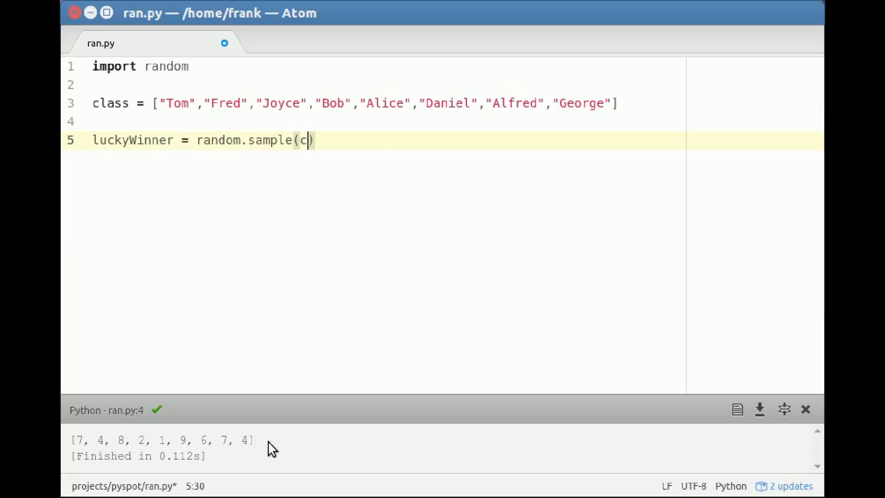
{"action": "type", "text": "lass,1"}
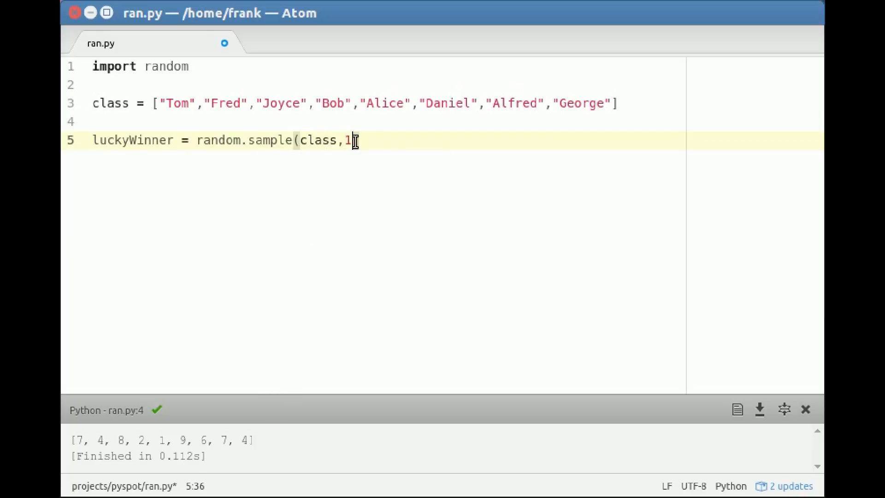
{"action": "type", "text": ")"}
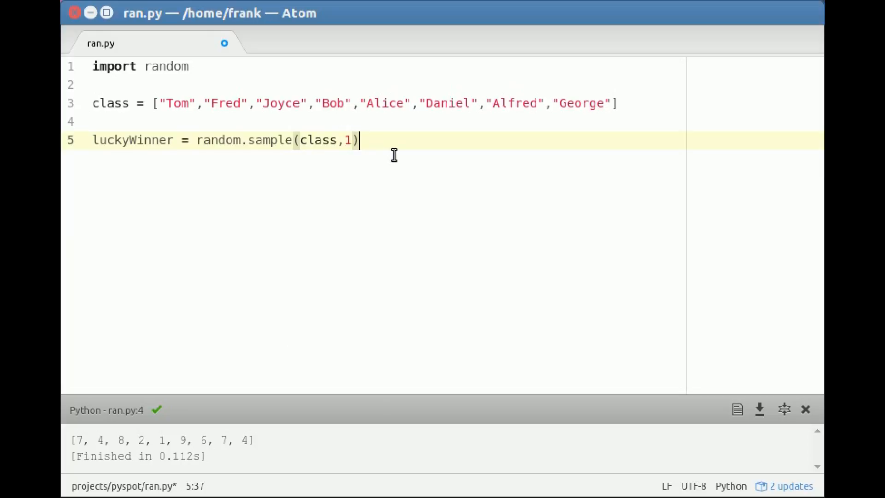
{"action": "type", "text": "print(luckyWinner"}
{"action": "type", "text": "Mates"}
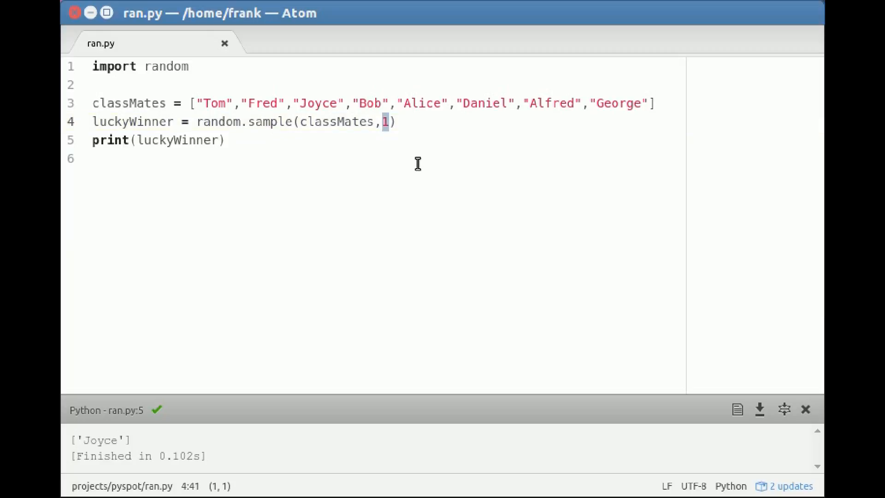
Step: Change the random.sample size from 1 to 3
{"action": "type", "text": "3"}
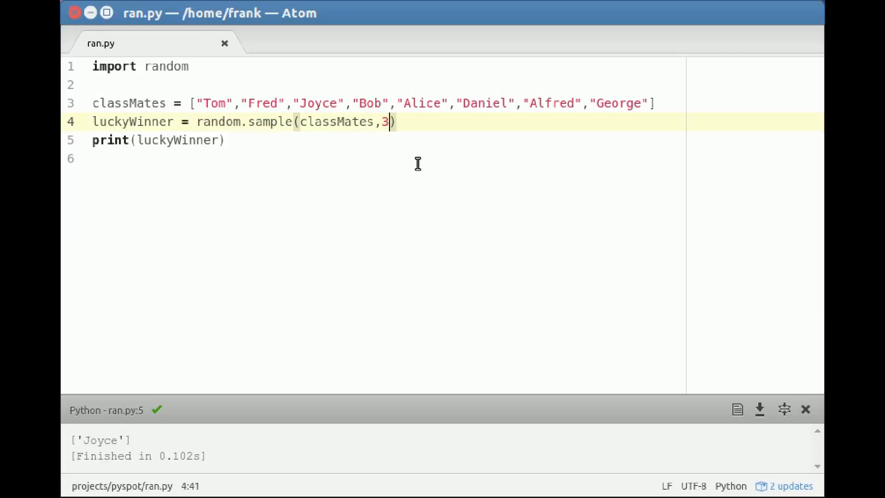